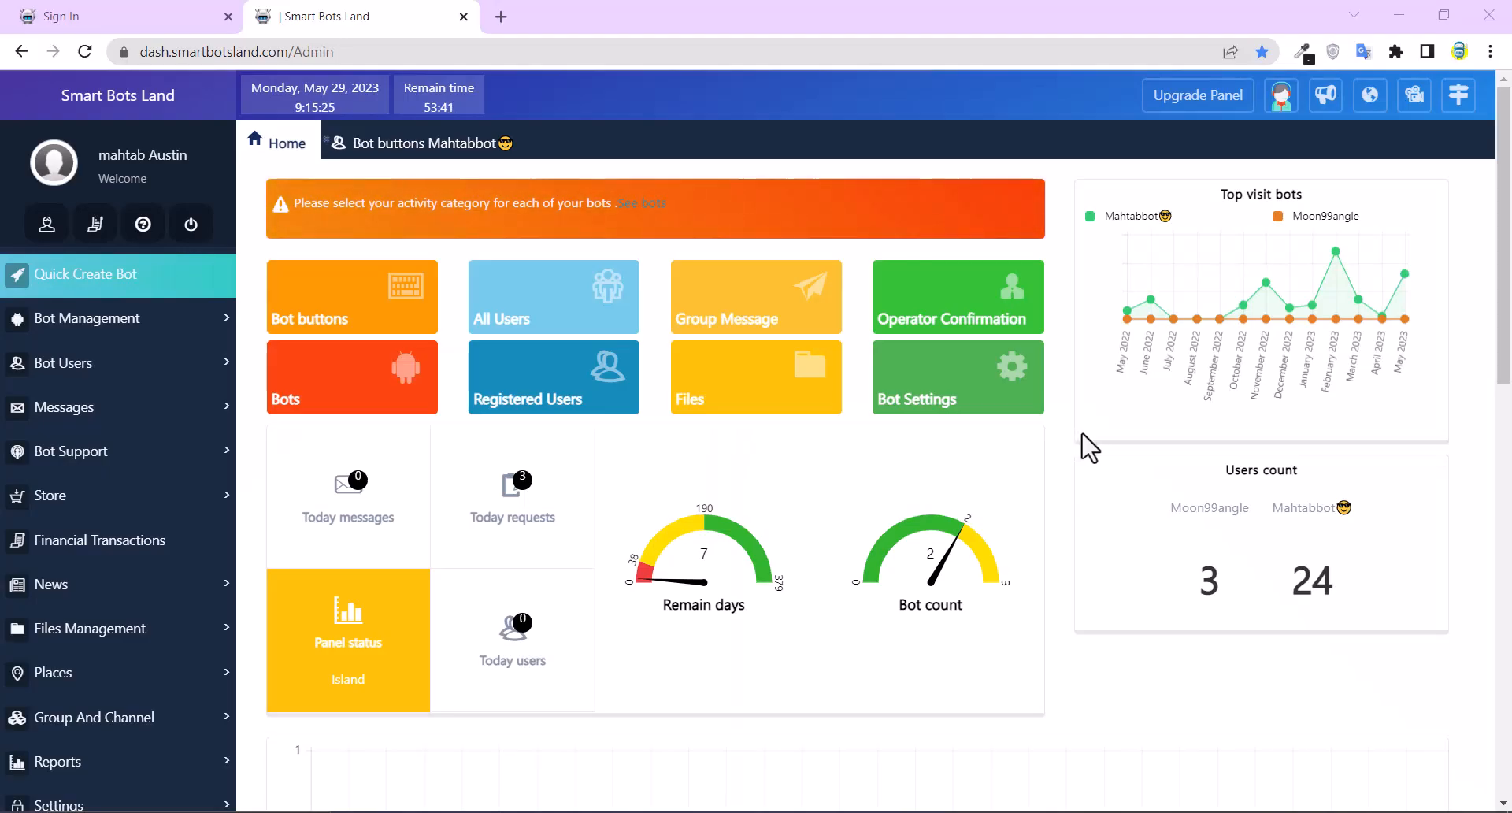
mouse_move(1163, 466)
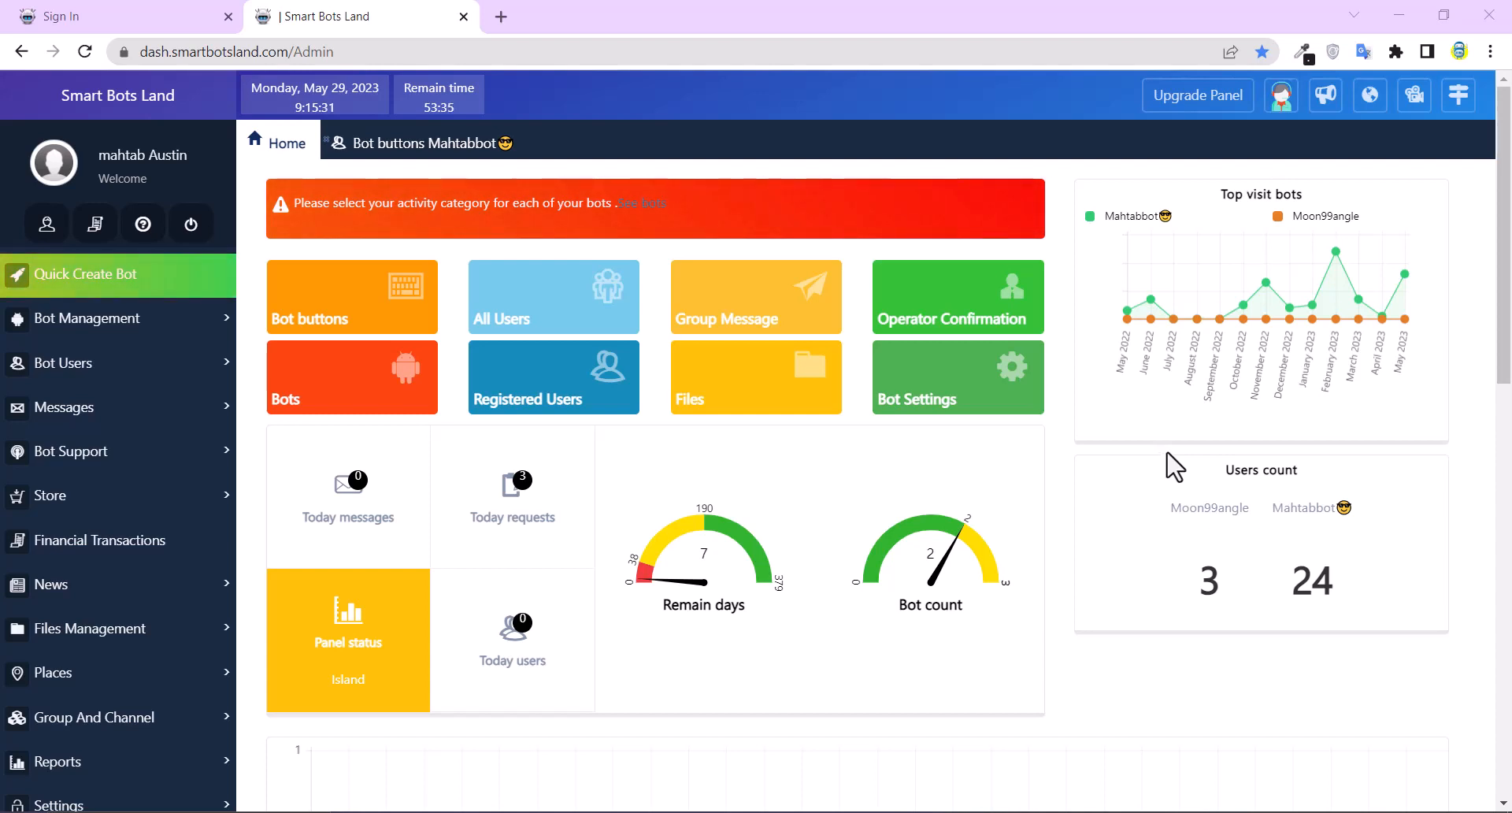
mouse_move(1097, 523)
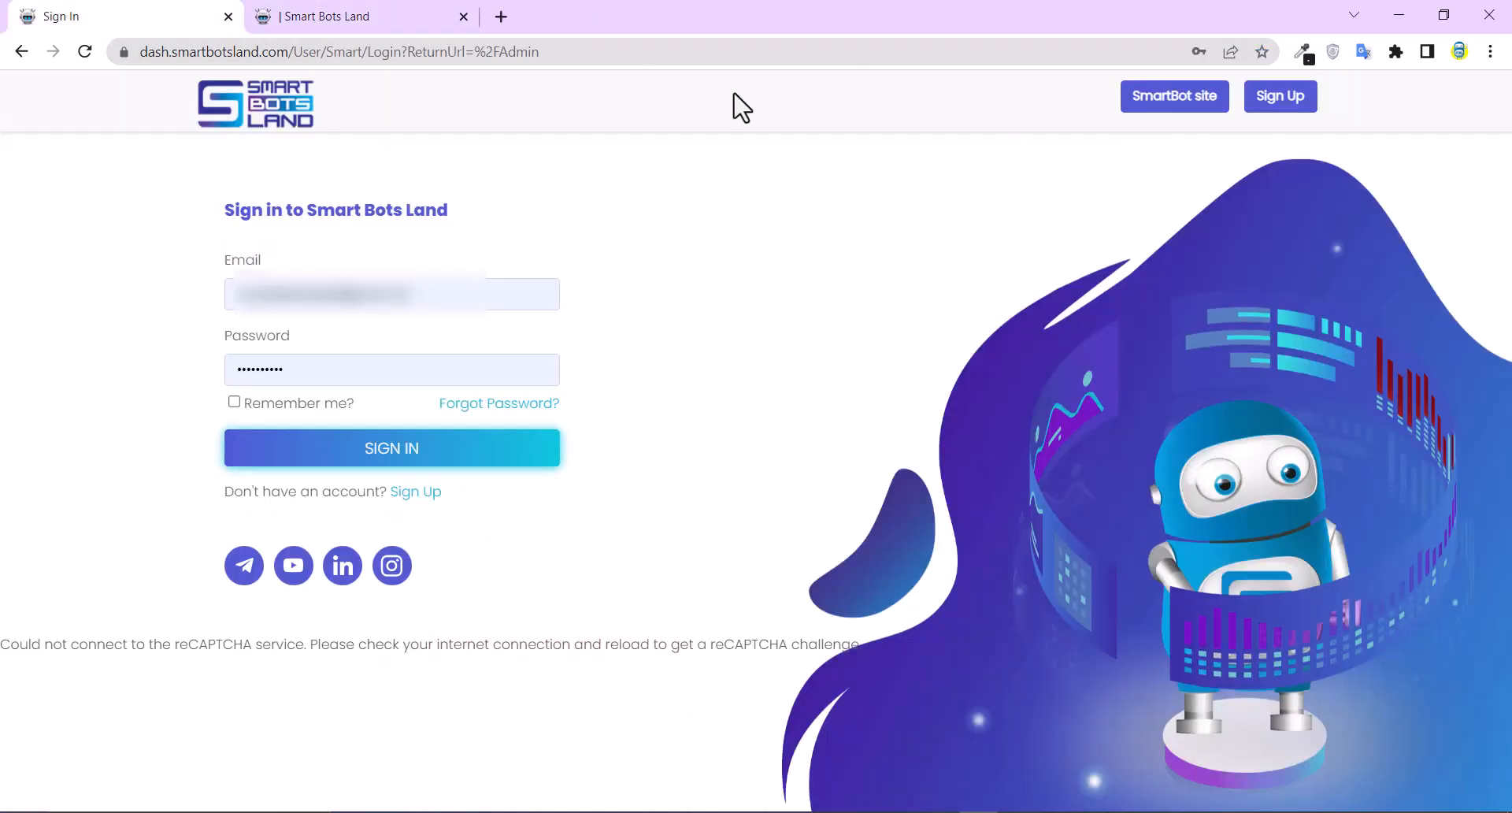
Return to the admin dashboard and expand the Bot Management sidebar section
left_click(391, 447)
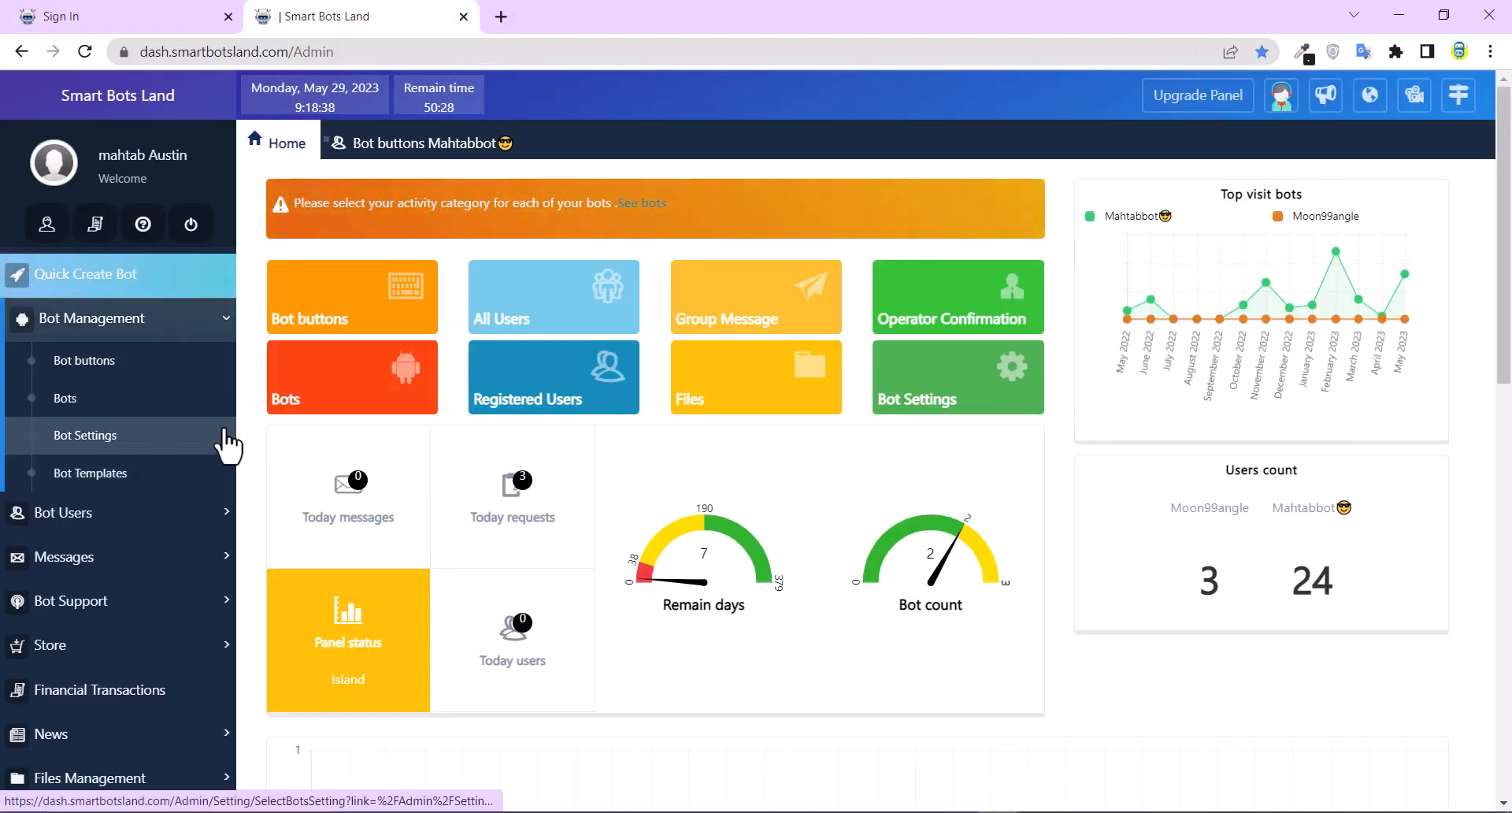
Retitle the News Feed button to 'news' under Button title settings and save
left_click(85, 434)
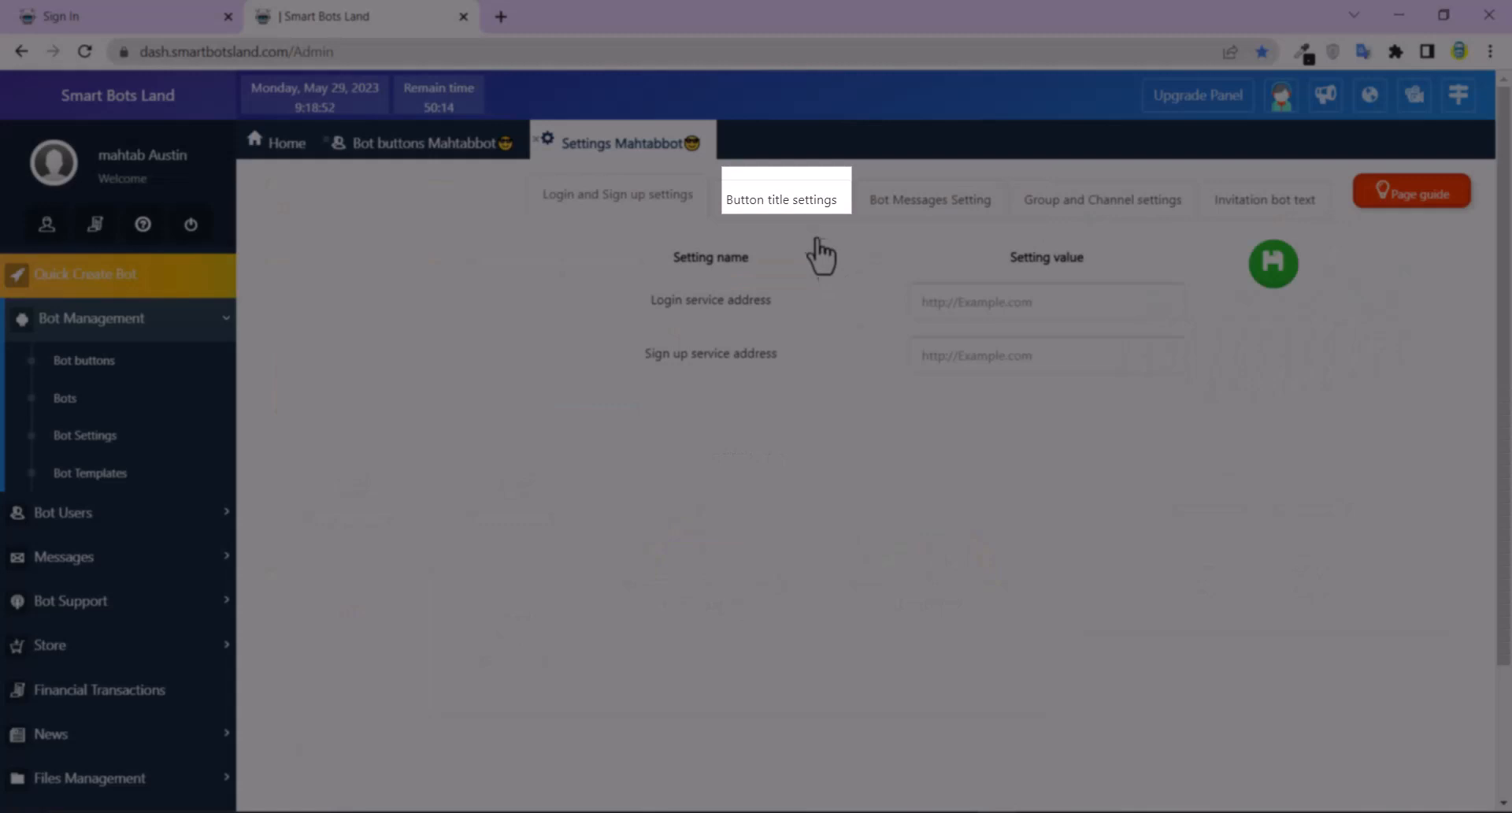
left_click(781, 199)
type("📰 ne")
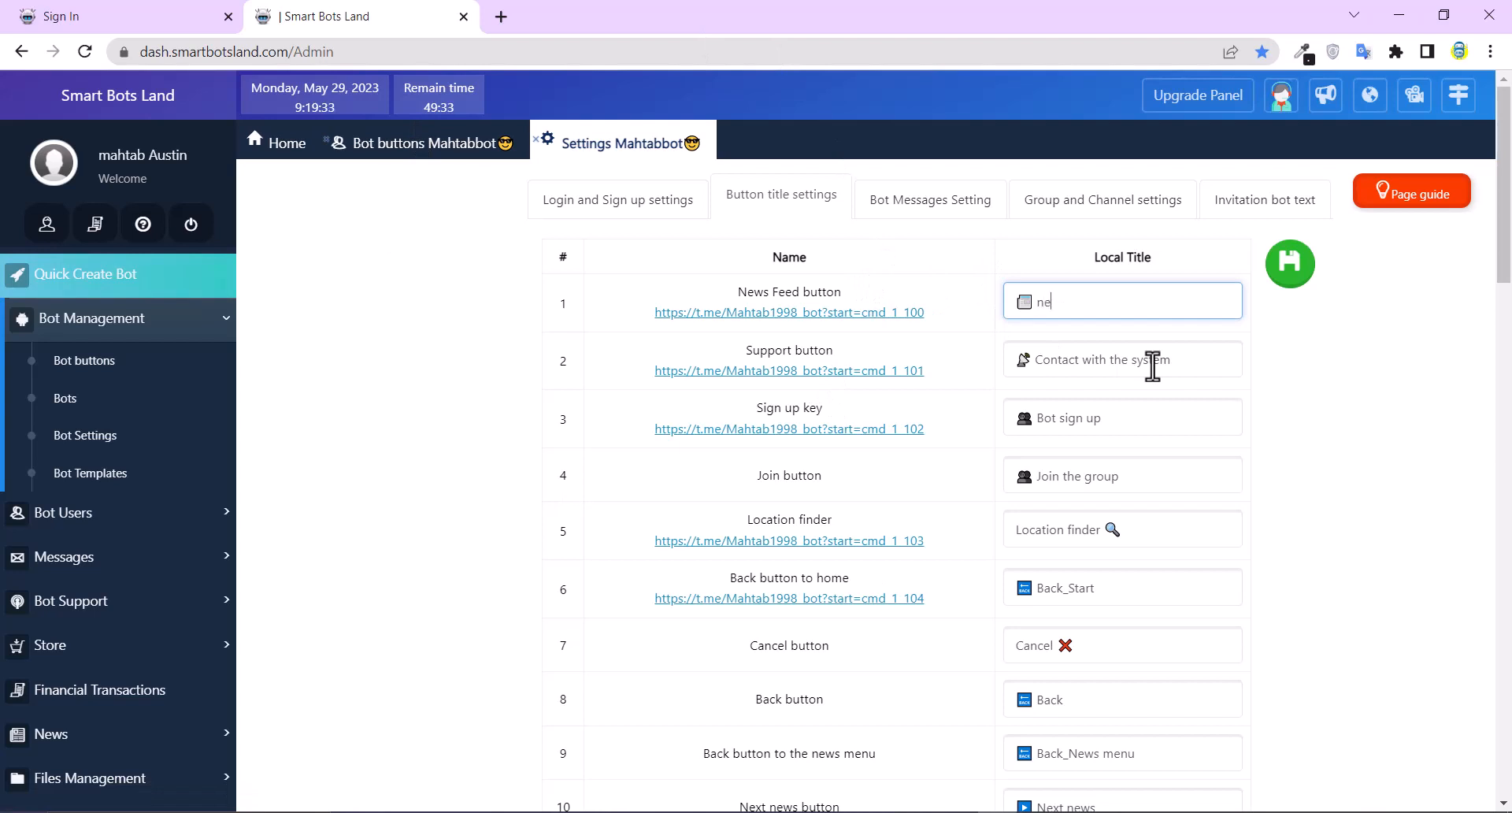
left_click(1289, 263)
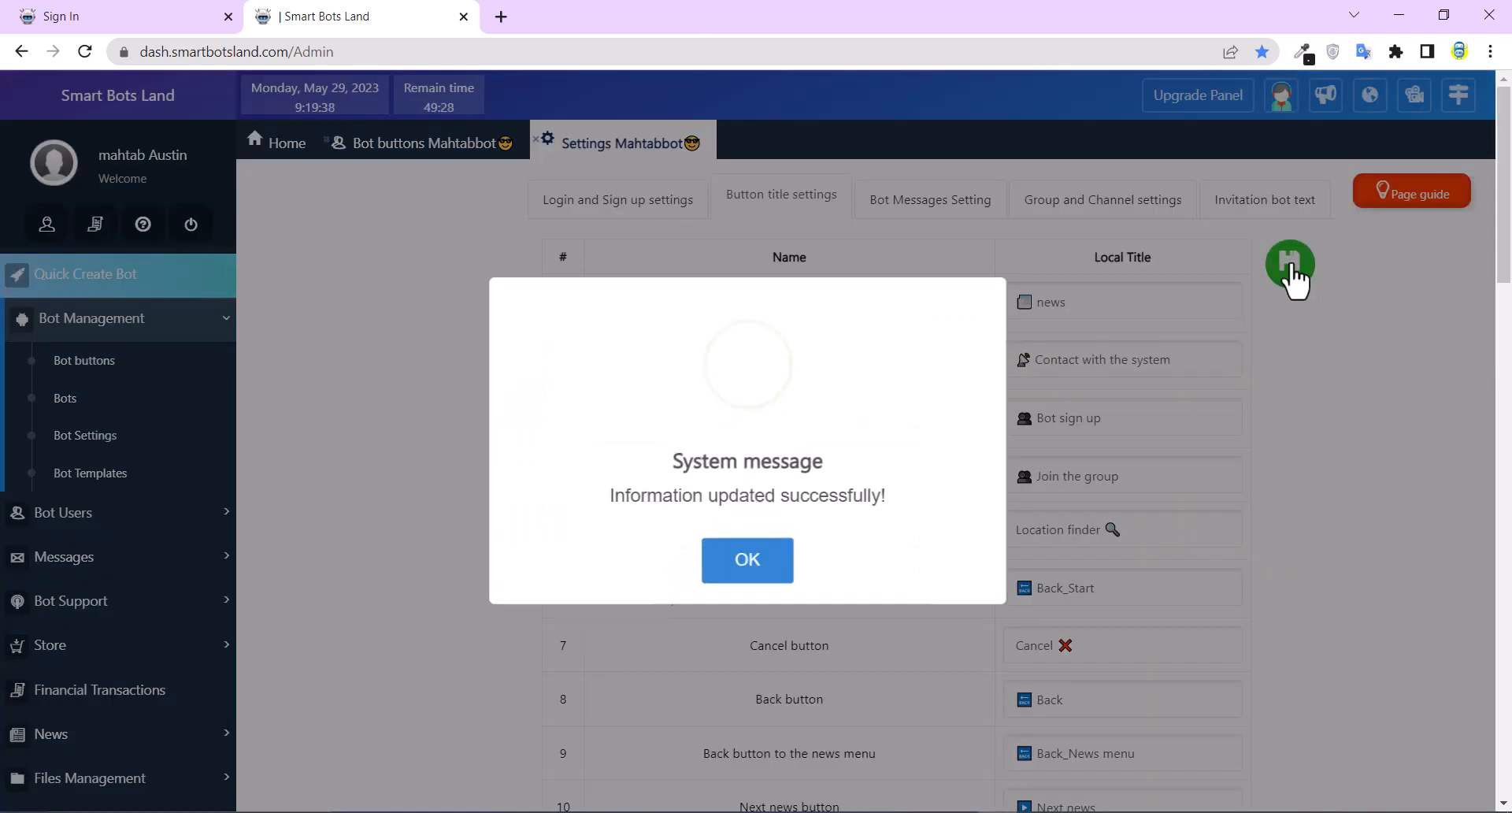
left_click(747, 559)
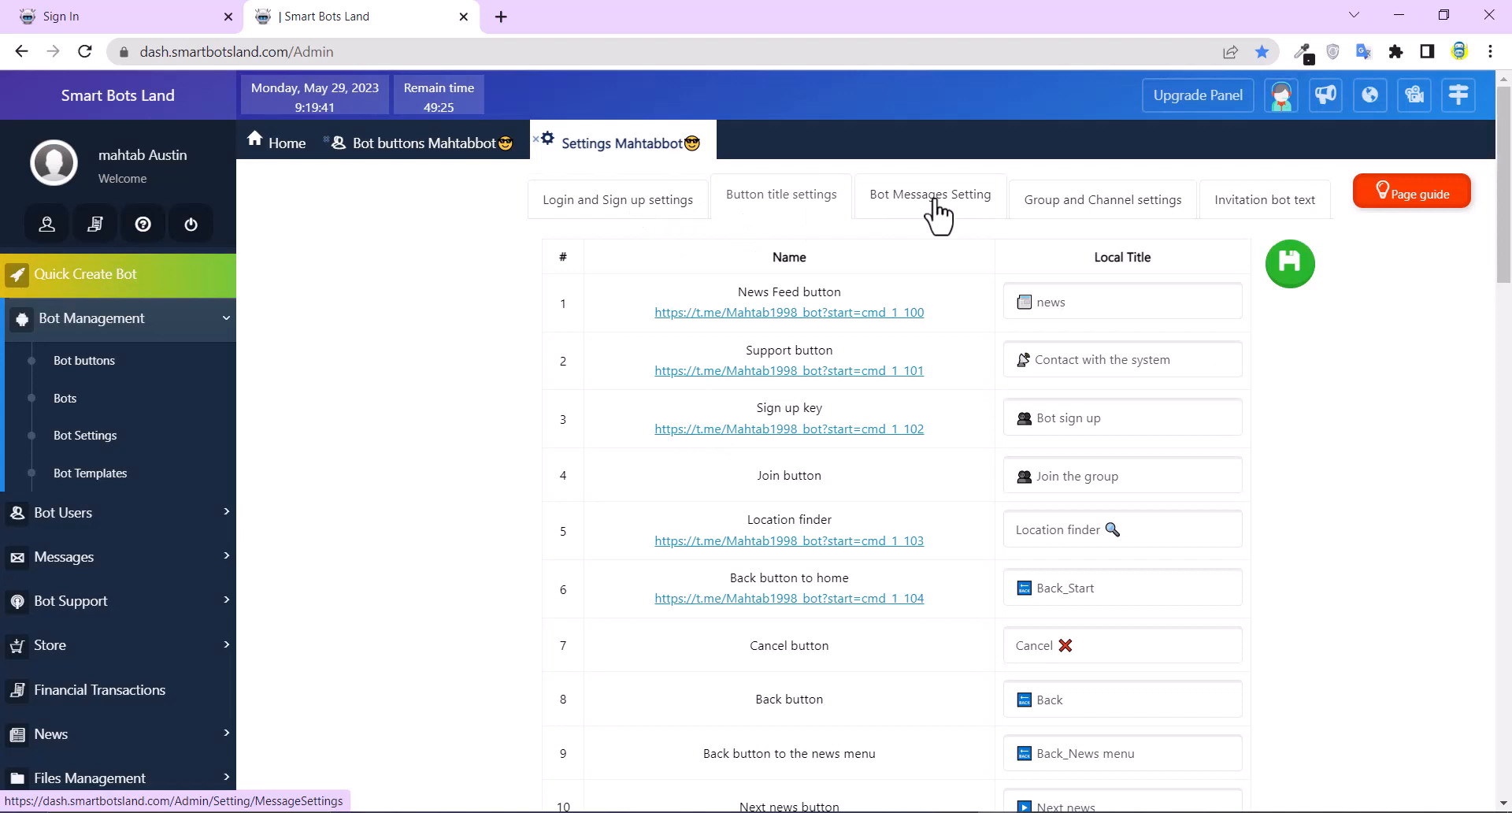
Save 'there is no product' as the Empty category bot message
left_click(929, 194)
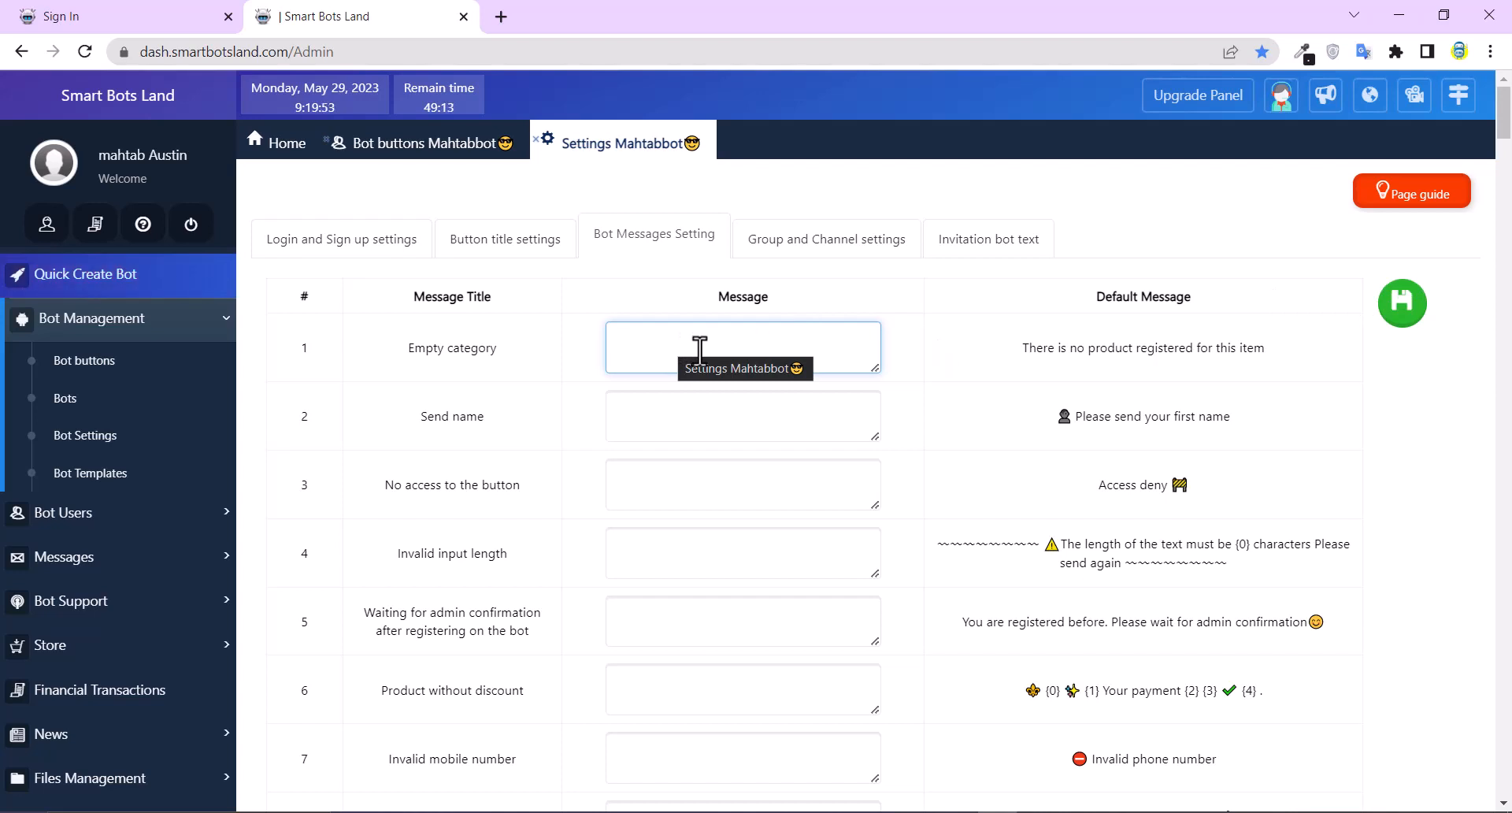
left_click(742, 348)
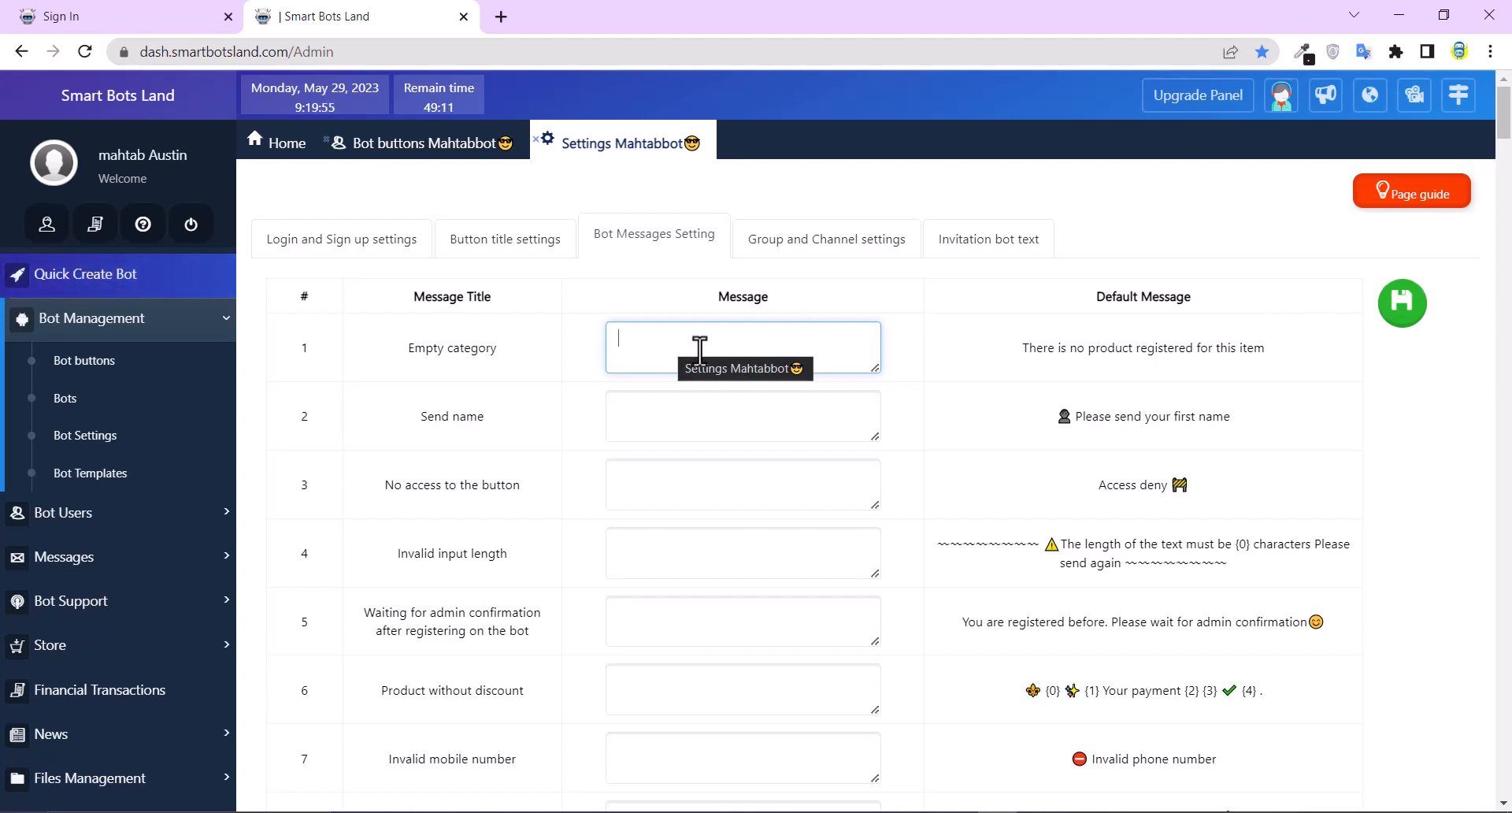
type("there")
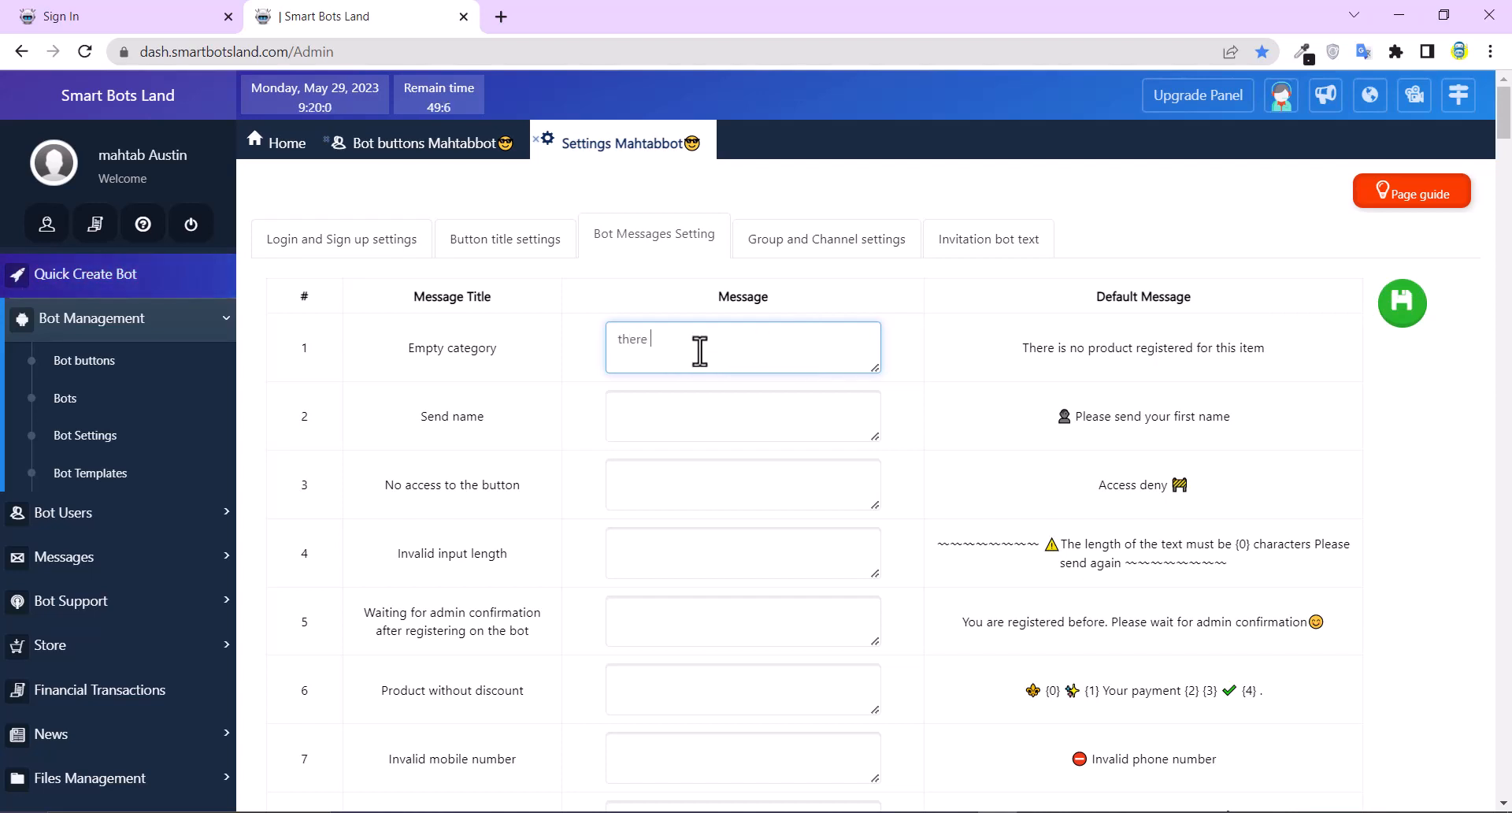
type("is no product")
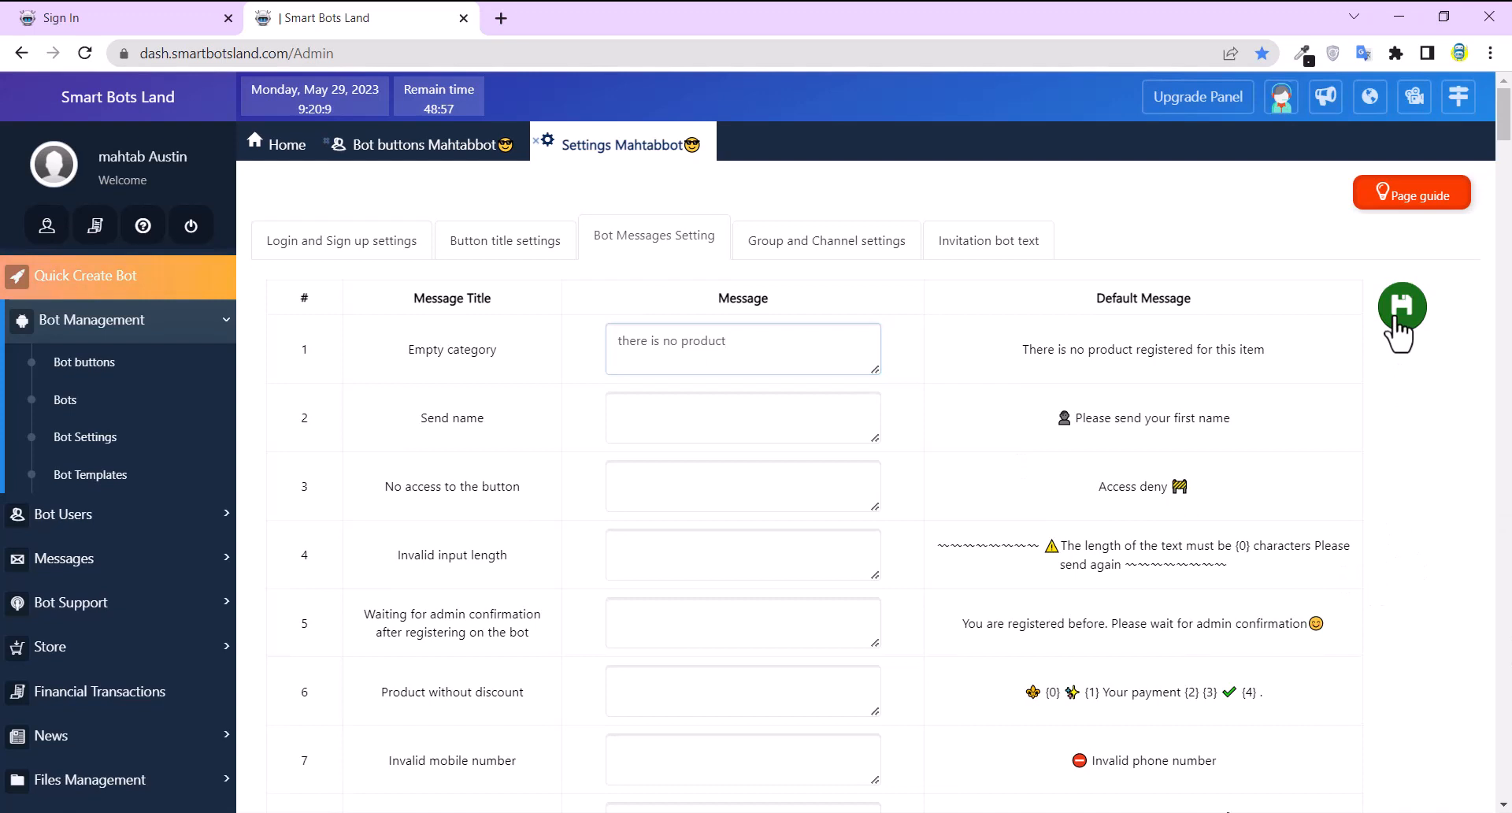
left_click(743, 554)
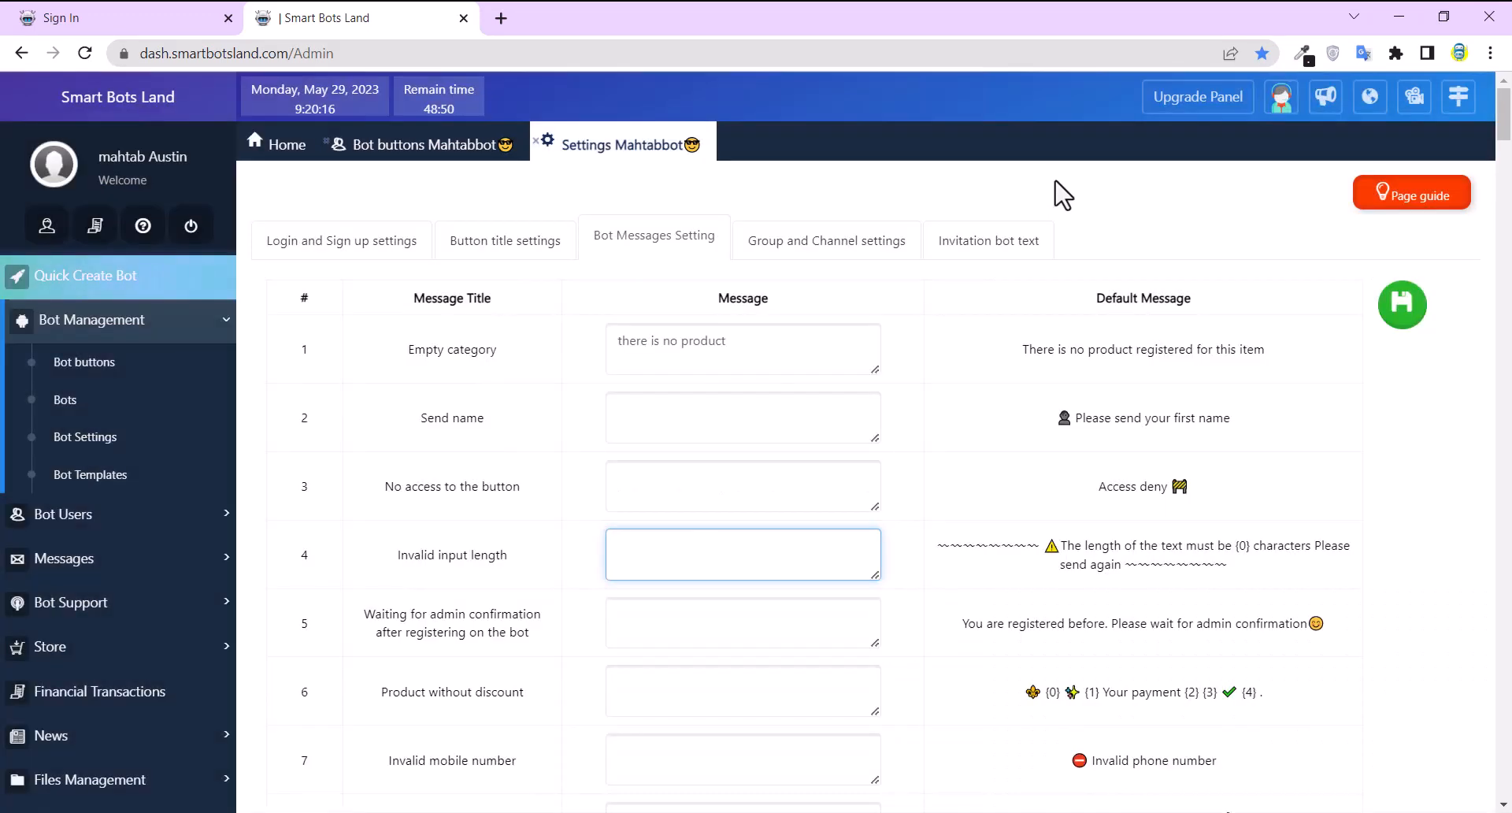
left_click(743, 554)
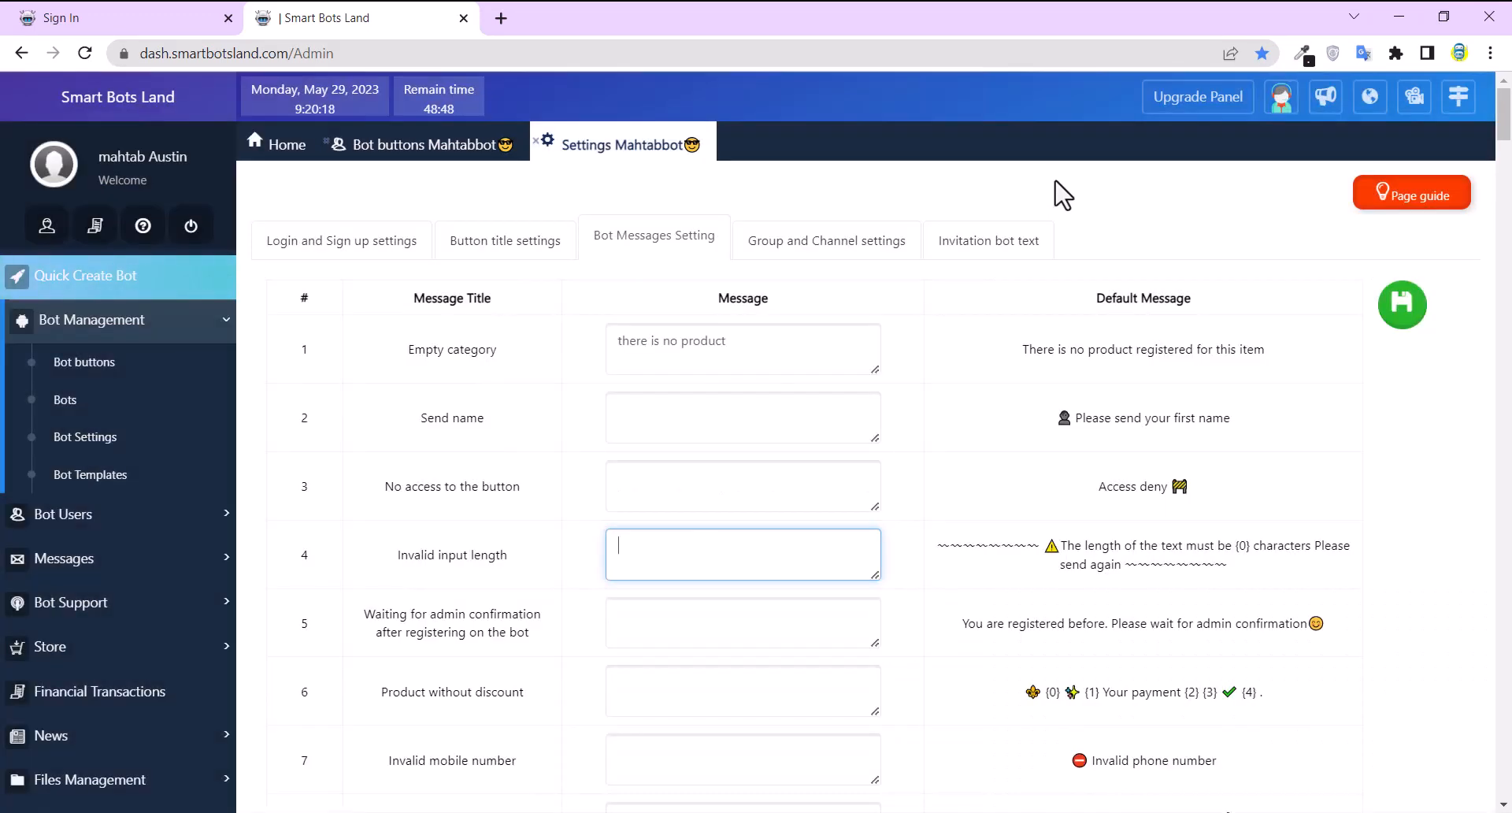